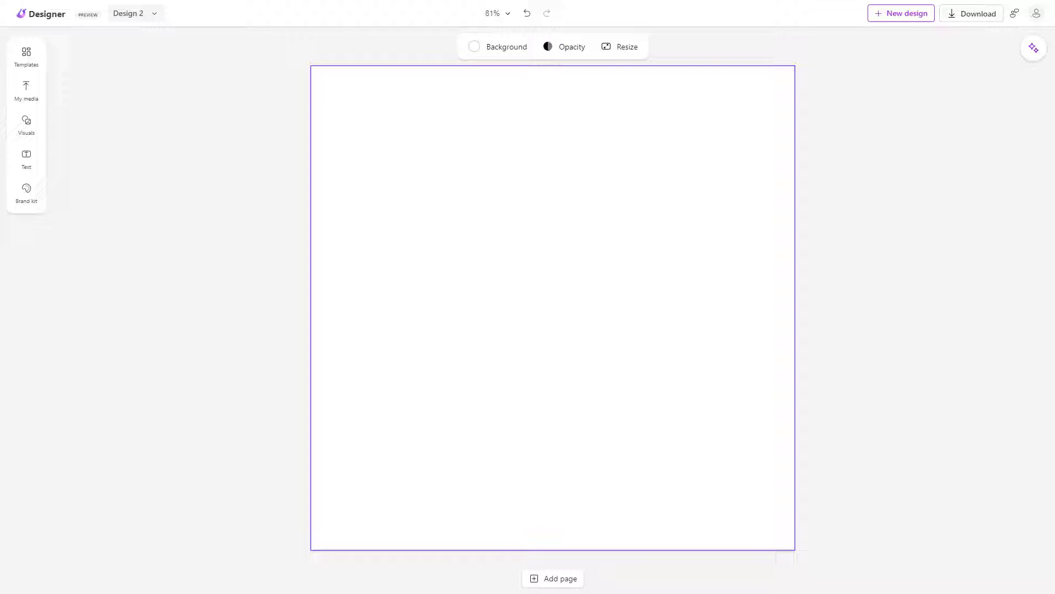
{"action": "mouse_move", "coordinate": [605, 251]}
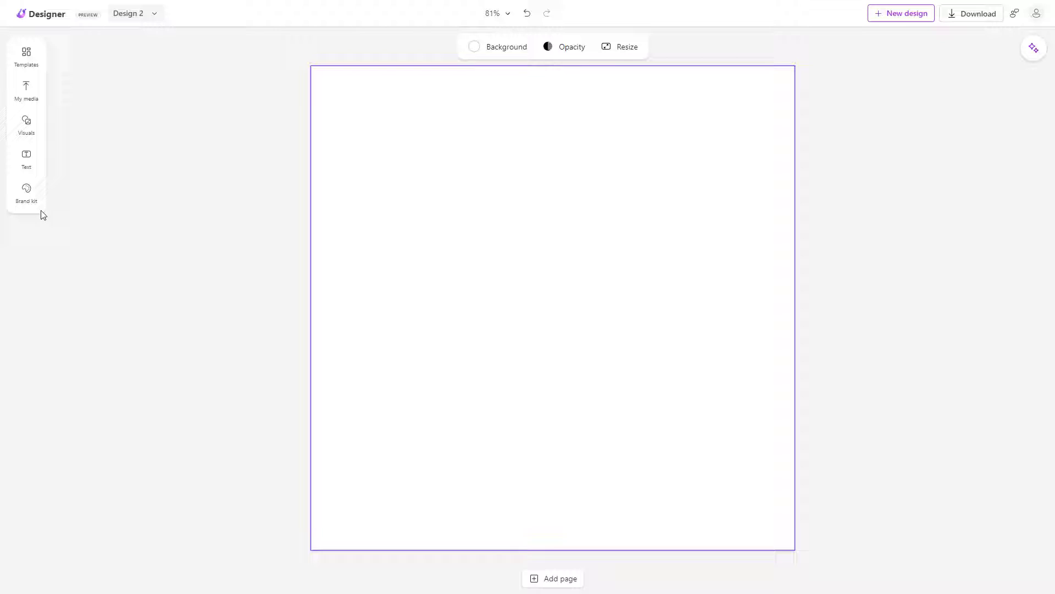
Step: Open the Visuals library from the left sidebar on the blank Design 2 page
{"action": "left_click", "coordinate": [26, 125]}
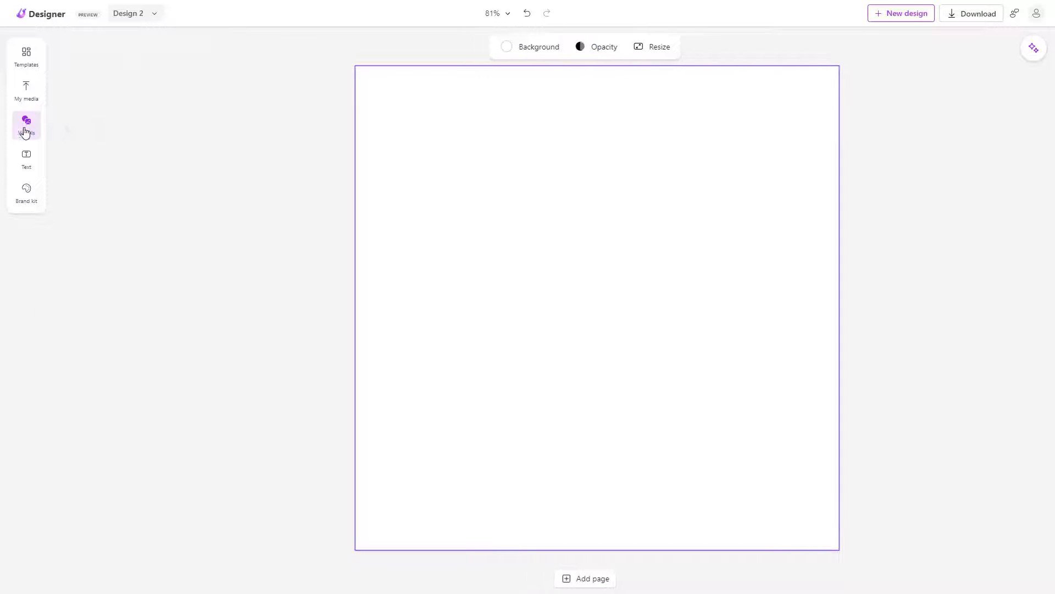
Step: Add the open-suitcase travel illustration, move it toward the centre, enlarge it and tilt it slightly
{"action": "left_click", "coordinate": [26, 125]}
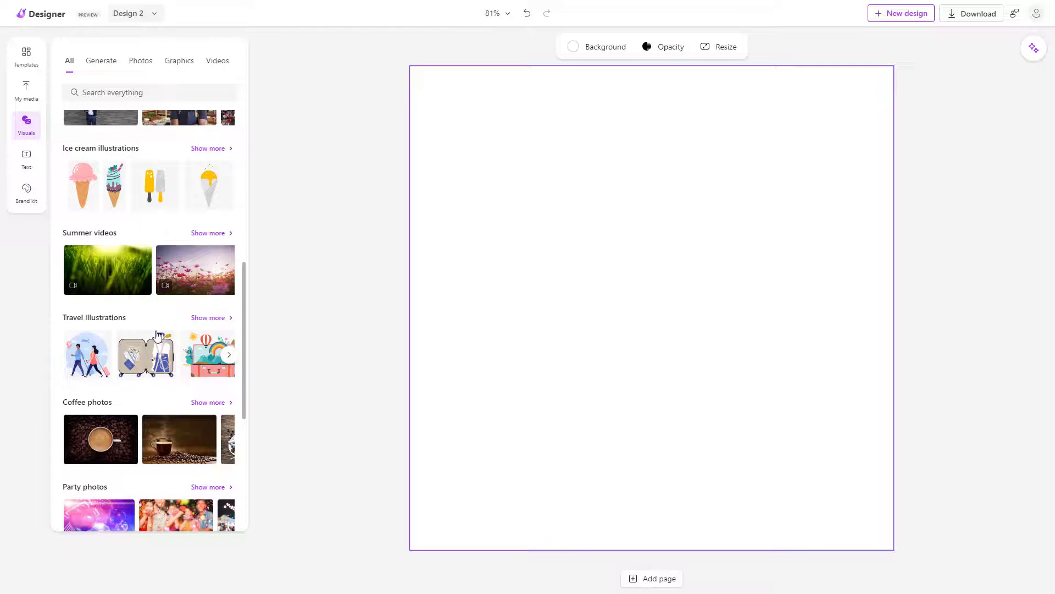
{"action": "left_click", "coordinate": [147, 354]}
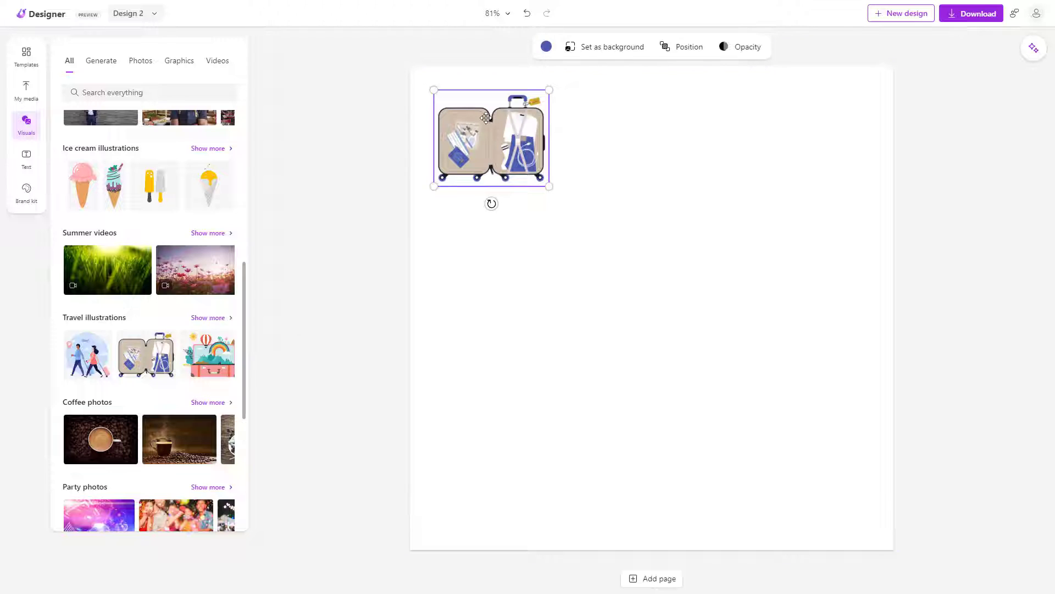
{"action": "left_click_drag", "start_coordinate": [491, 137], "coordinate": [567, 238]}
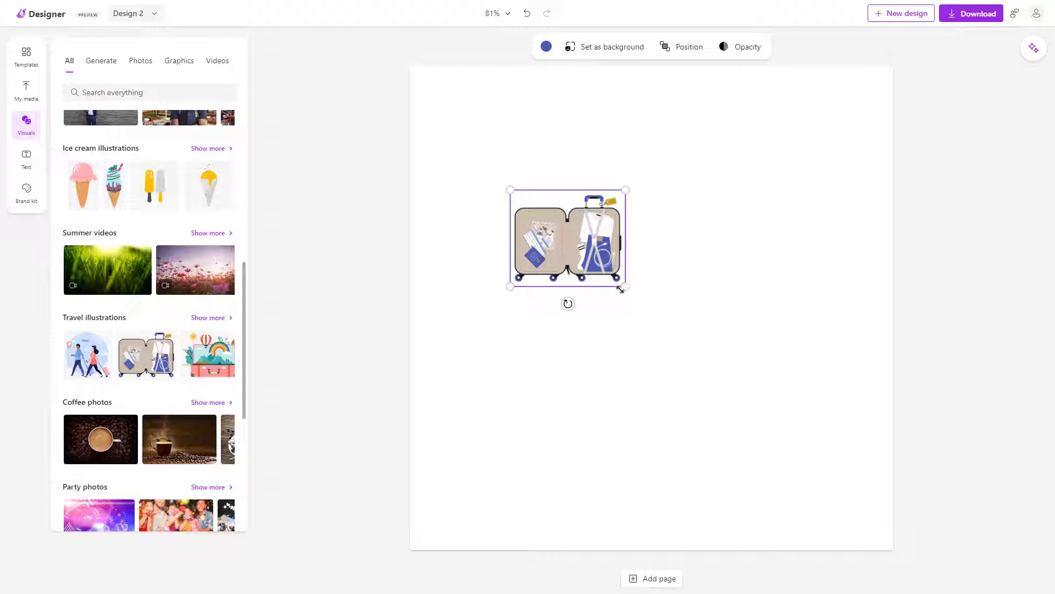
{"action": "left_click_drag", "start_coordinate": [622, 288], "coordinate": [842, 468]}
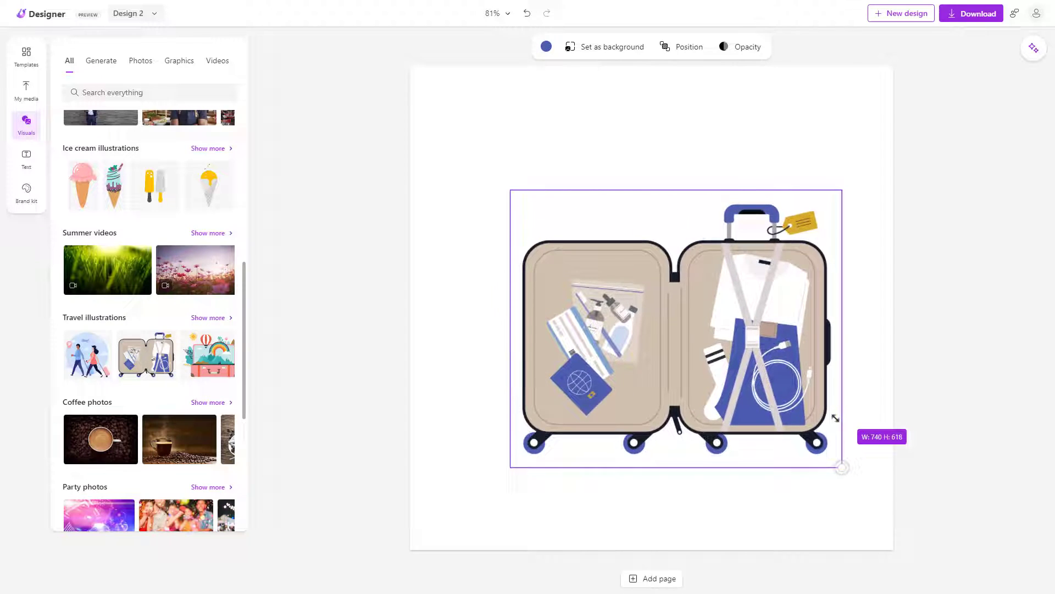
{"action": "left_click_drag", "start_coordinate": [843, 467], "coordinate": [829, 456]}
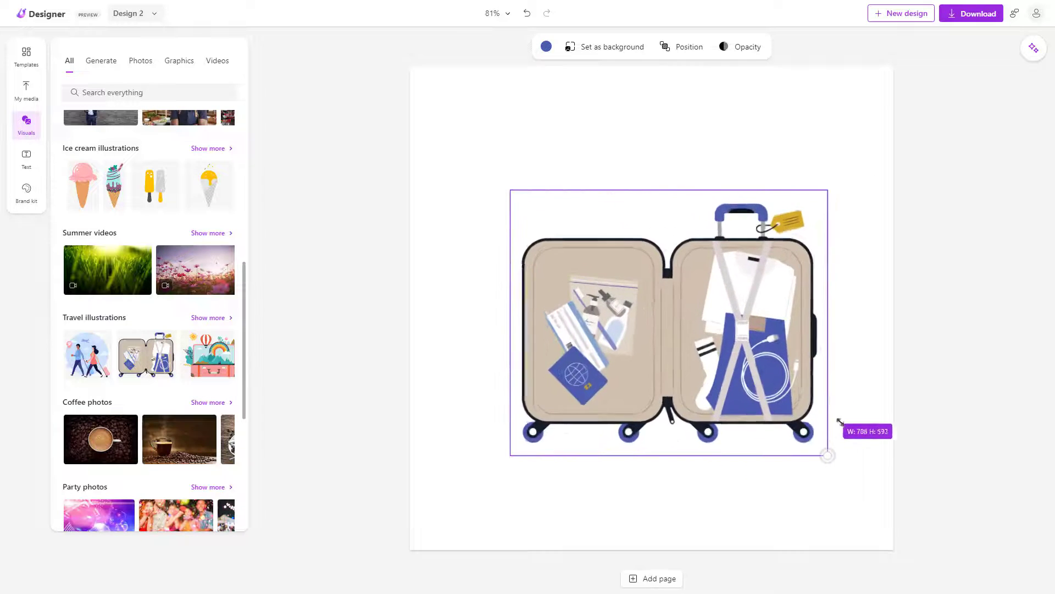
{"action": "left_click_drag", "start_coordinate": [827, 456], "coordinate": [800, 412]}
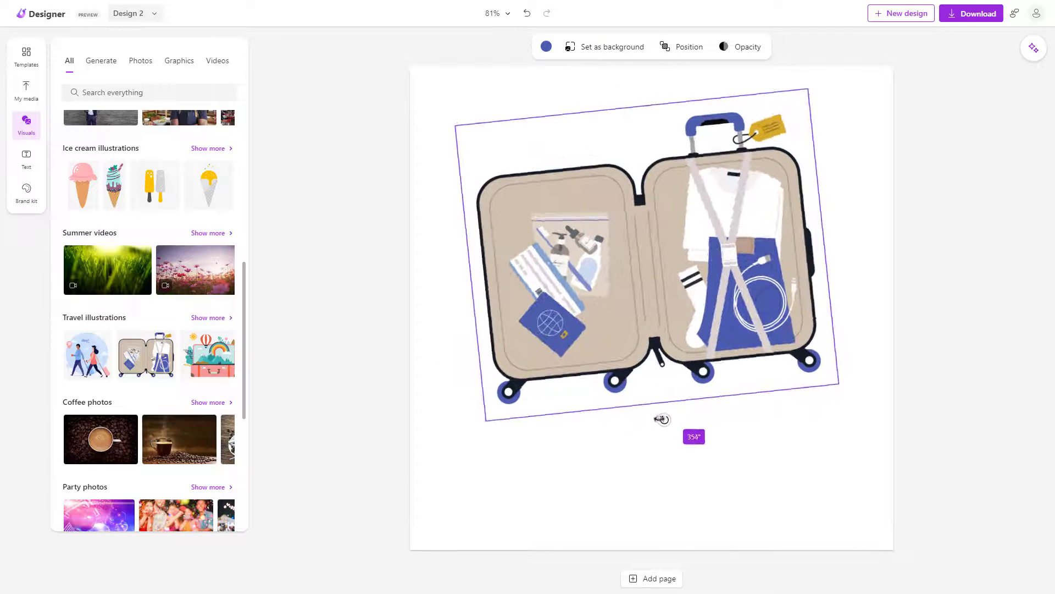
Step: Rotate the suitcase through several angles to a steep diagonal and make it smaller
{"action": "left_click_drag", "start_coordinate": [662, 419], "coordinate": [645, 422]}
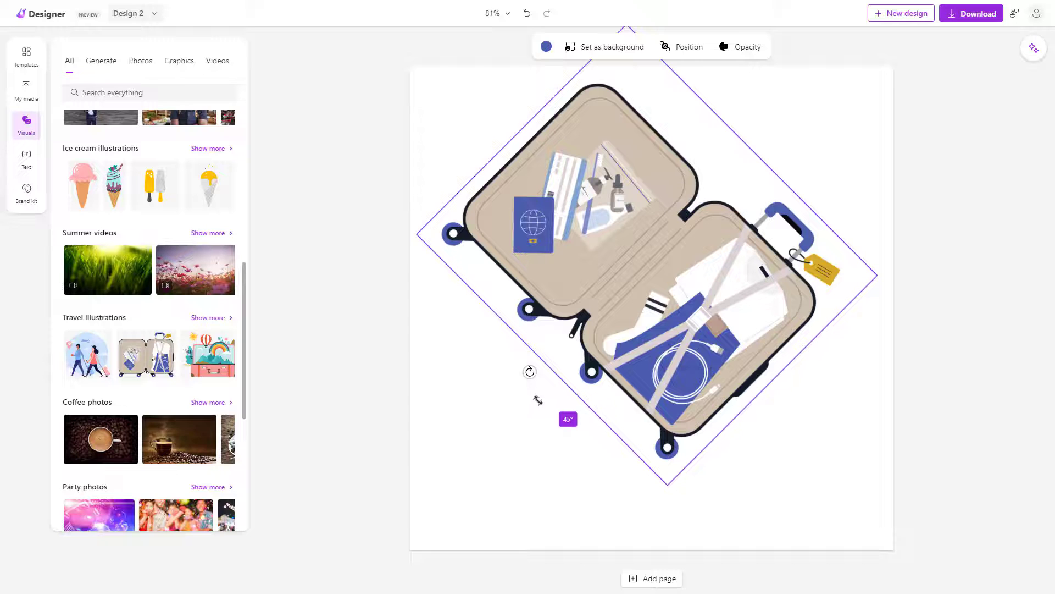
{"action": "left_click_drag", "start_coordinate": [530, 371], "coordinate": [604, 413]}
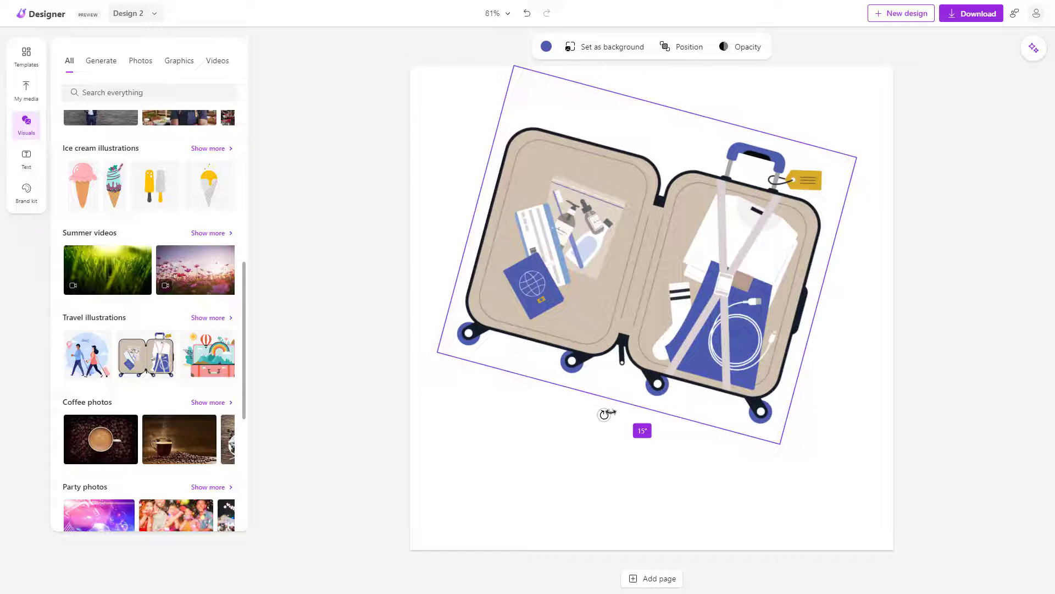
{"action": "left_click_drag", "start_coordinate": [608, 414], "coordinate": [812, 254]}
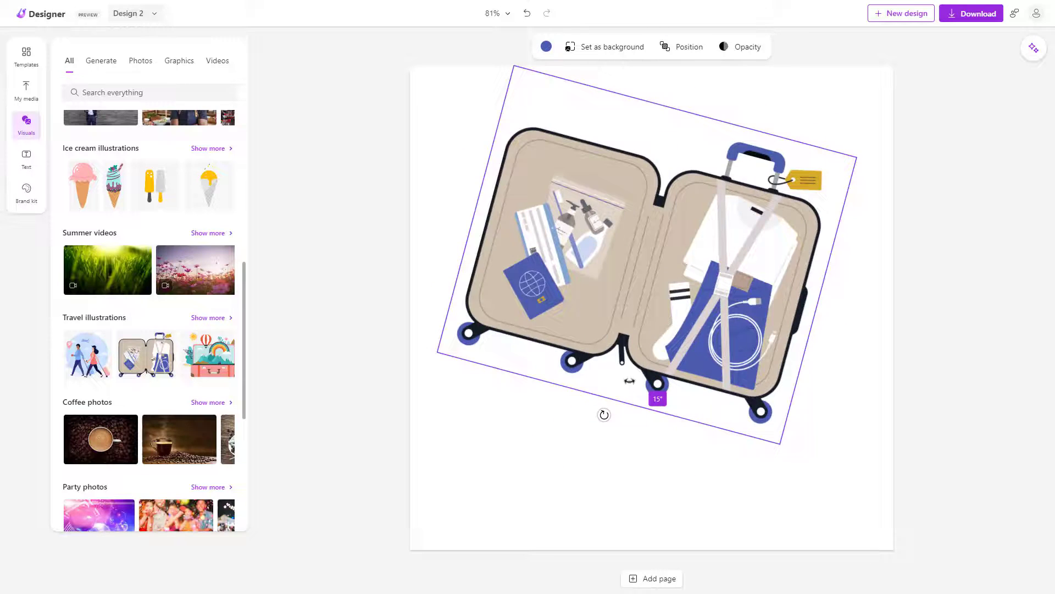
{"action": "left_click_drag", "start_coordinate": [604, 414], "coordinate": [647, 420]}
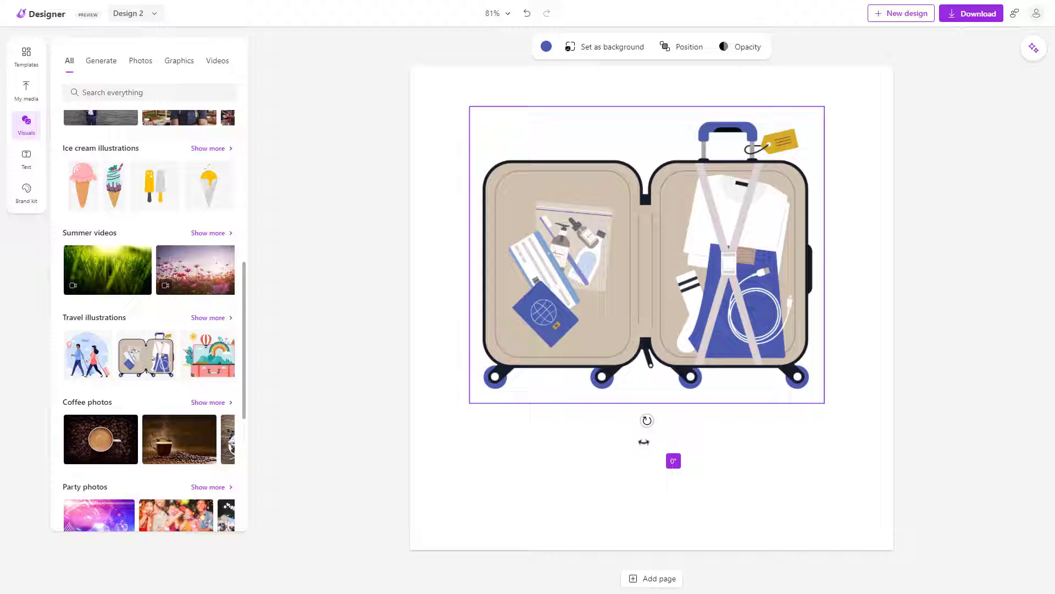
{"action": "left_click_drag", "start_coordinate": [647, 420], "coordinate": [564, 398]}
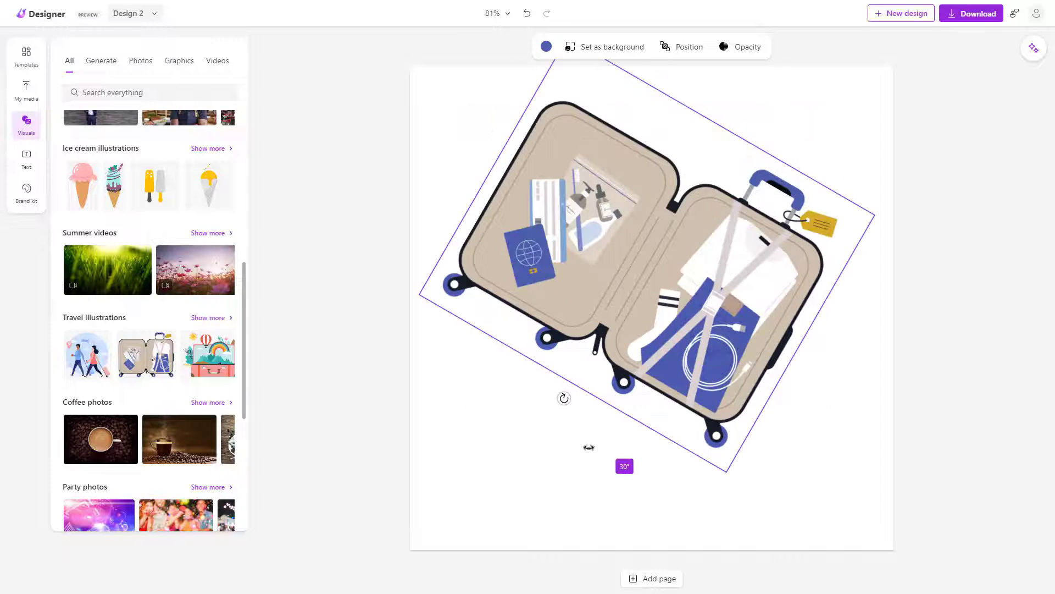
{"action": "left_click_drag", "start_coordinate": [564, 398], "coordinate": [640, 298]}
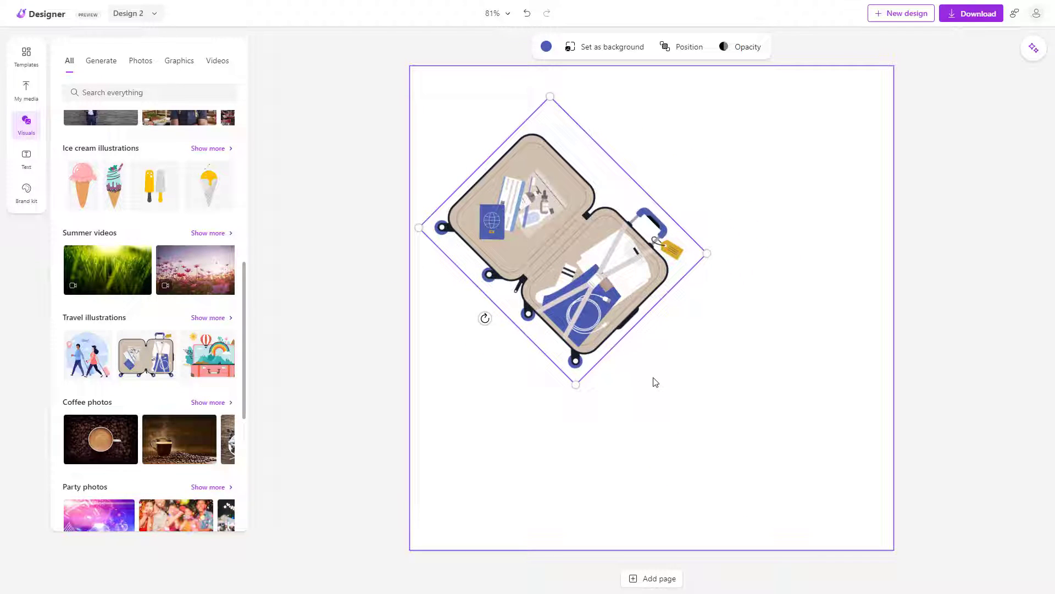
Step: Paste a copy of the tilted suitcase and shrink the copy
{"action": "key", "text": "ctrl+v"}
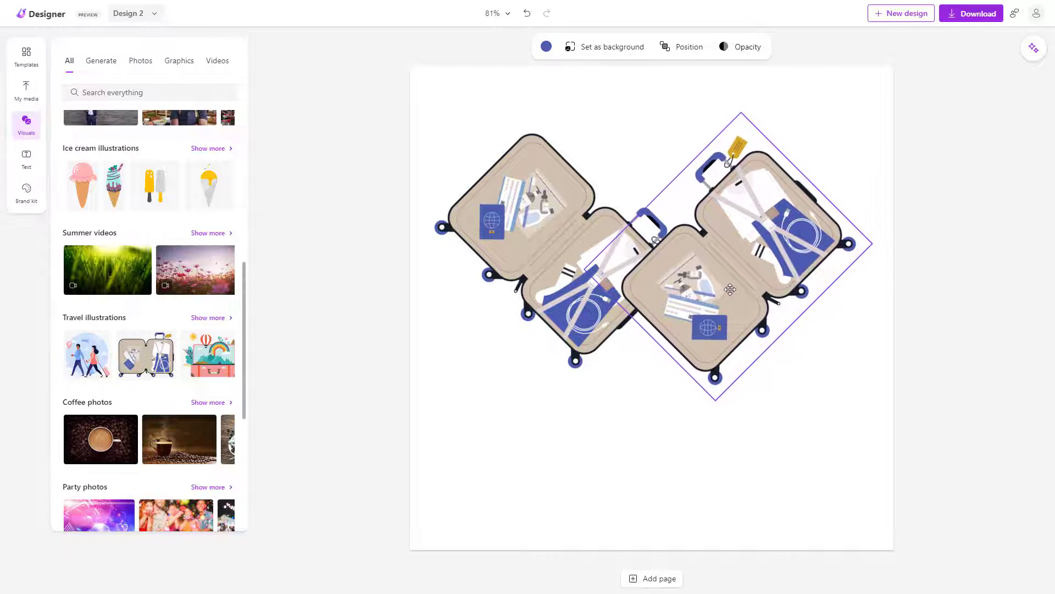
{"action": "left_click_drag", "start_coordinate": [731, 289], "coordinate": [538, 312]}
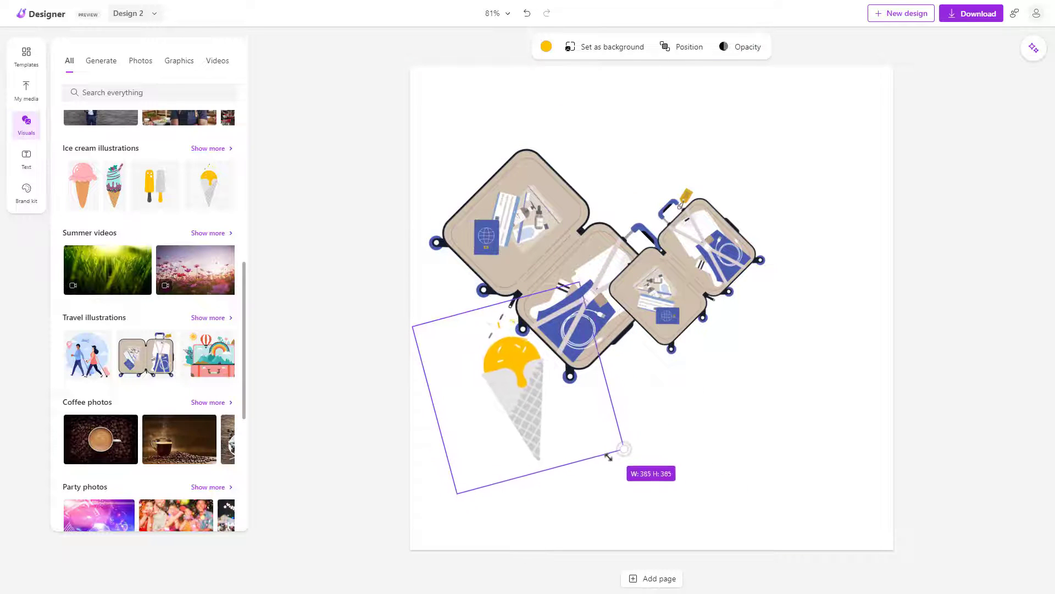
Step: Move the ice cream cone below the suitcases and resize it to about 394 by 394
{"action": "left_click_drag", "start_coordinate": [622, 449], "coordinate": [628, 452]}
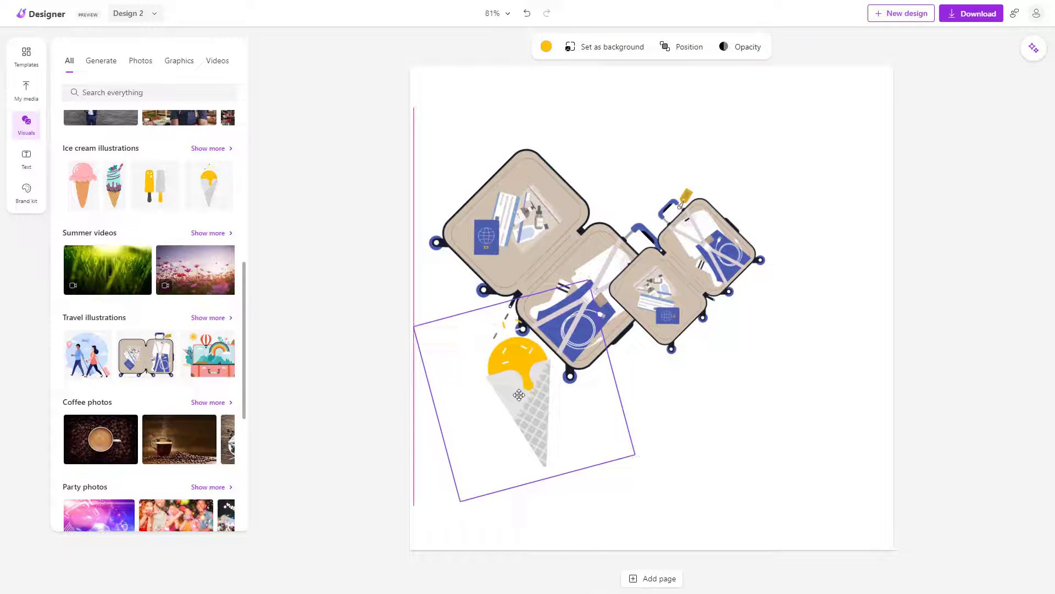
{"action": "left_click_drag", "start_coordinate": [631, 477], "coordinate": [576, 411]}
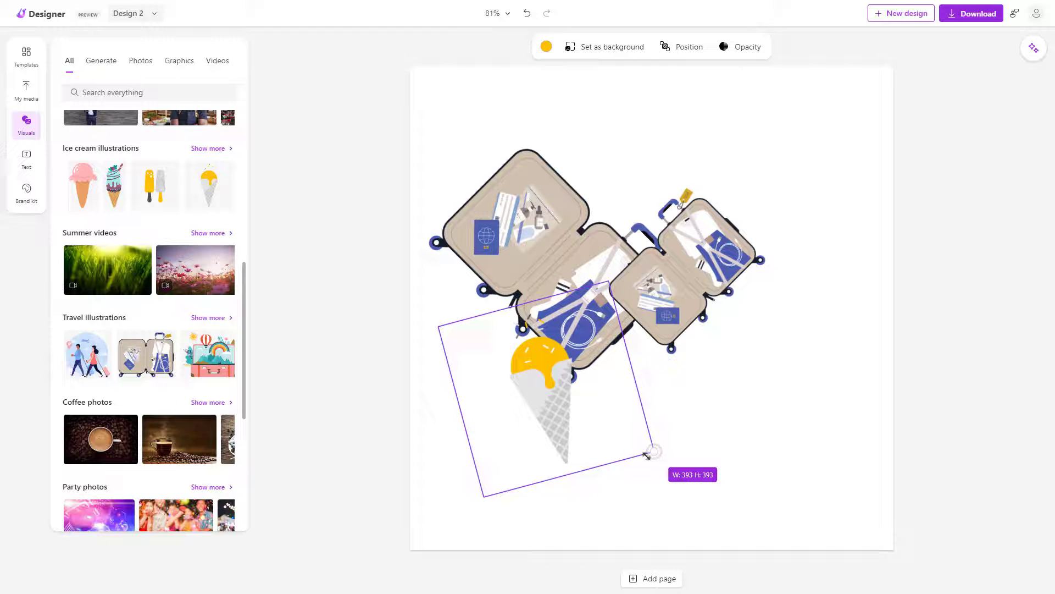
{"action": "left_click_drag", "start_coordinate": [653, 450], "coordinate": [653, 452]}
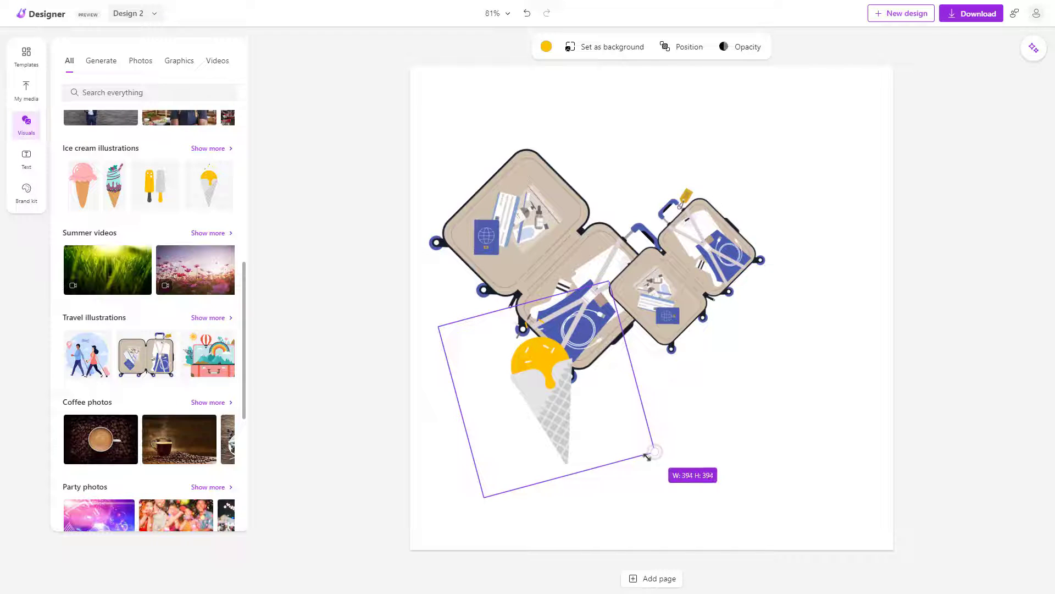